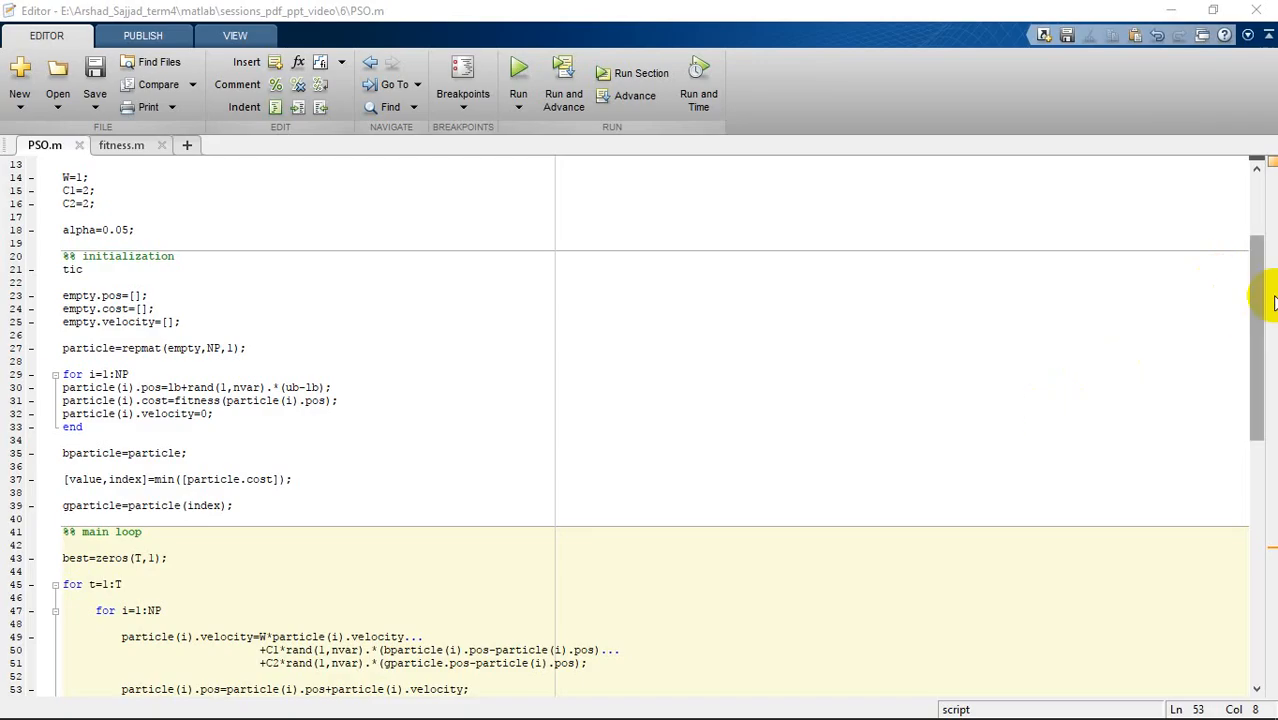
Step: Scroll to PSO.m's main loop, highlight 'best', and delete the AVR(t)=mean([particle.cost]) line
scroll(down, 3)
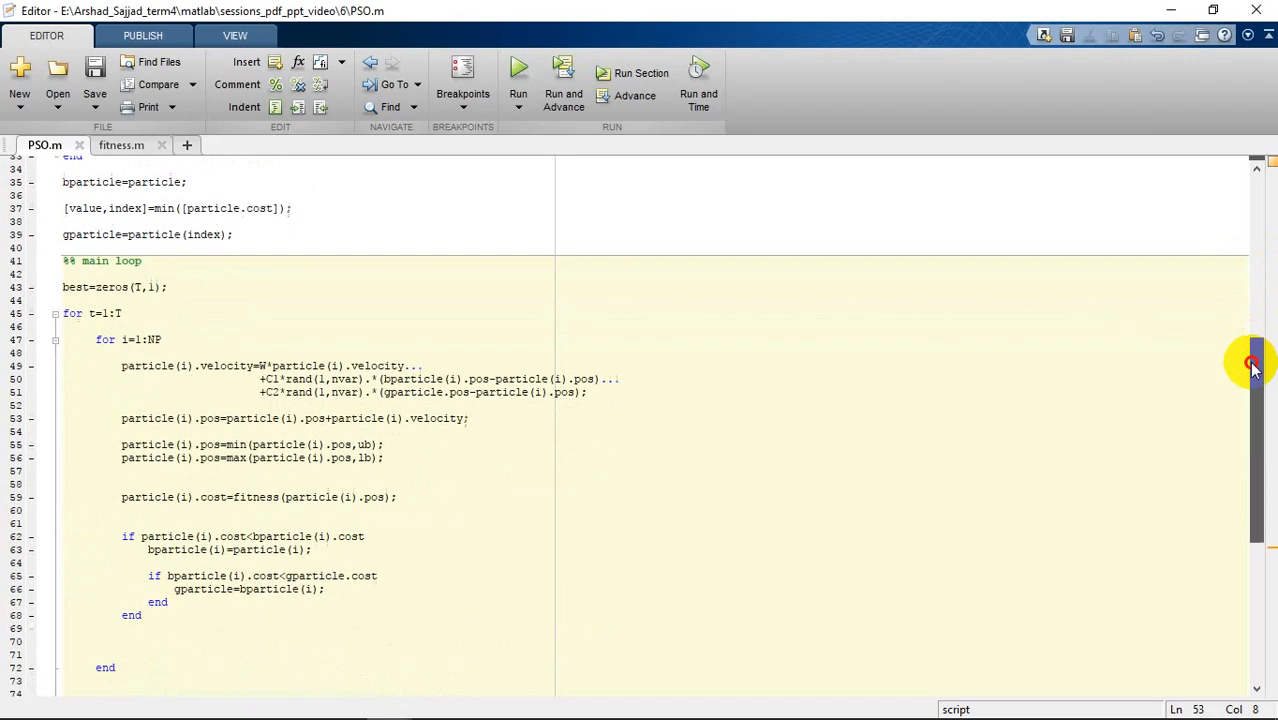
scroll(down, 3)
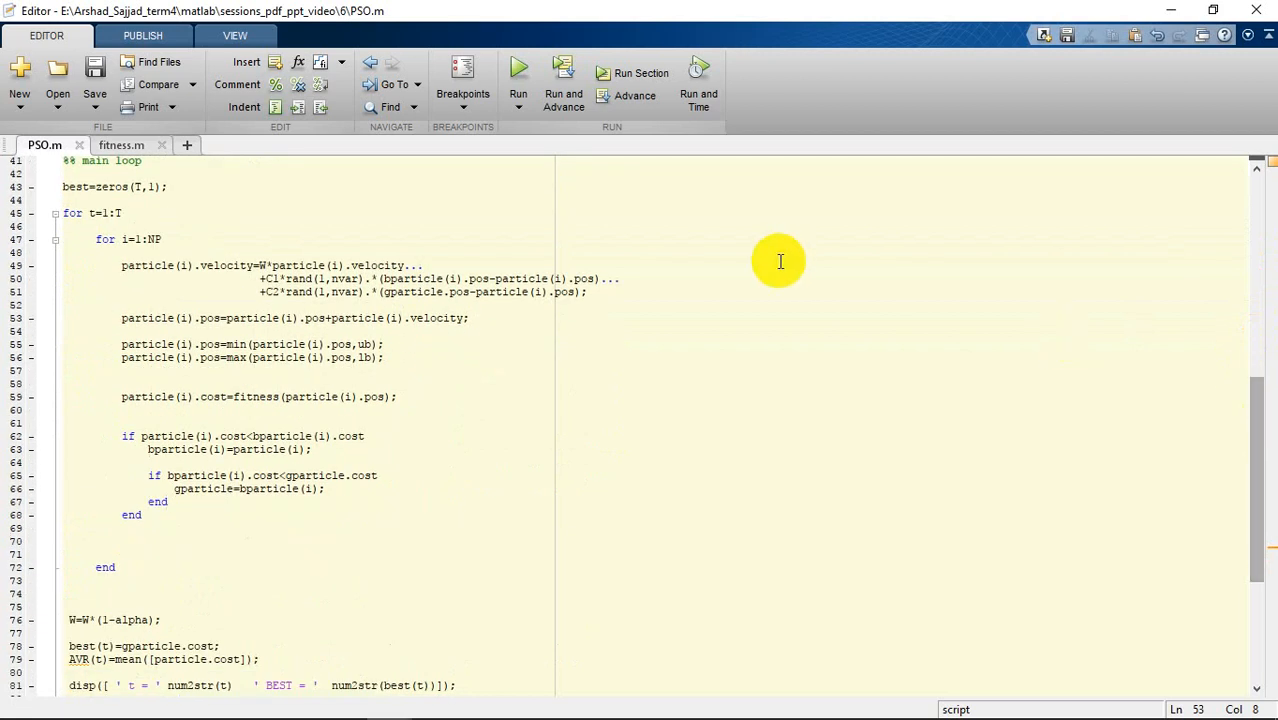
double_click(76, 186)
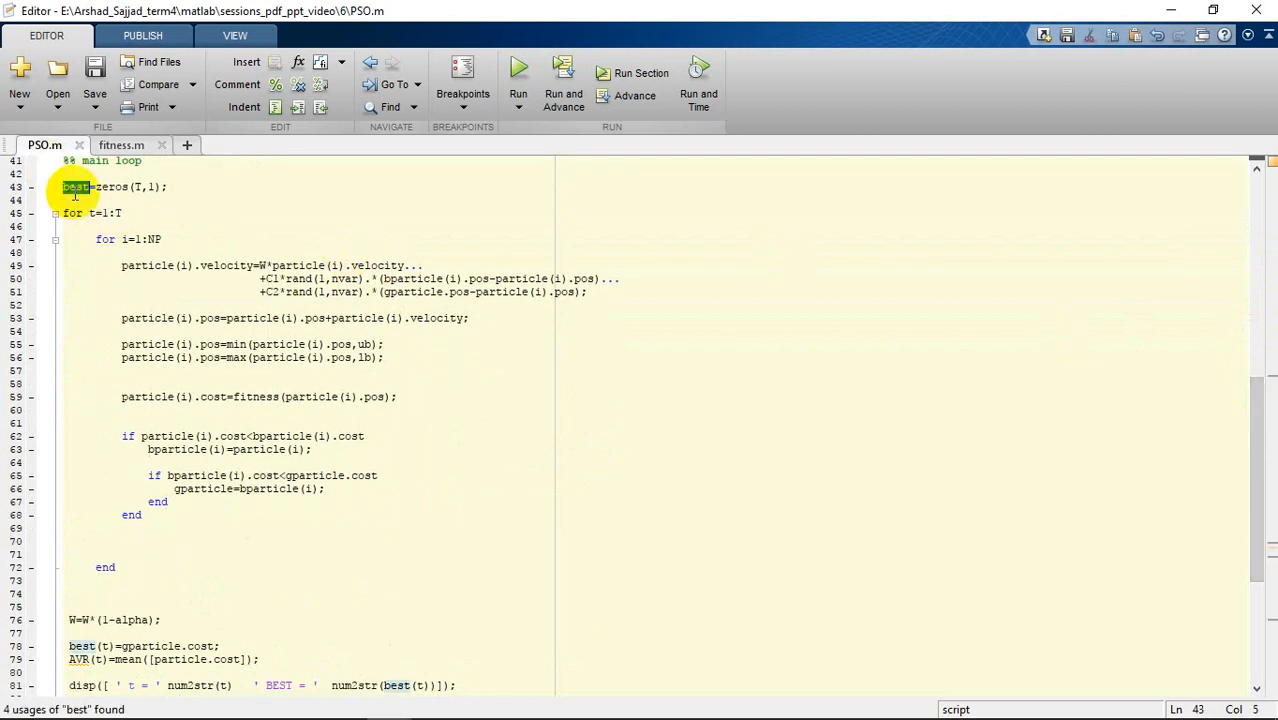
click(112, 186)
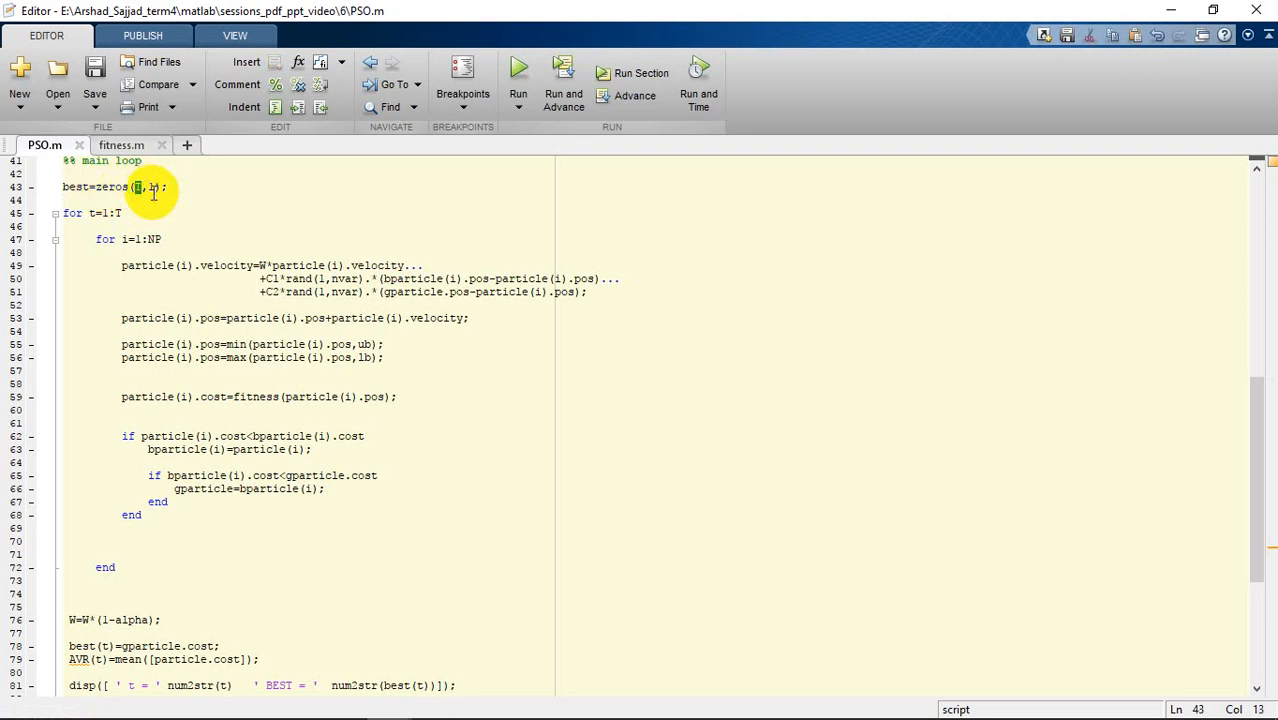
double_click(110, 187)
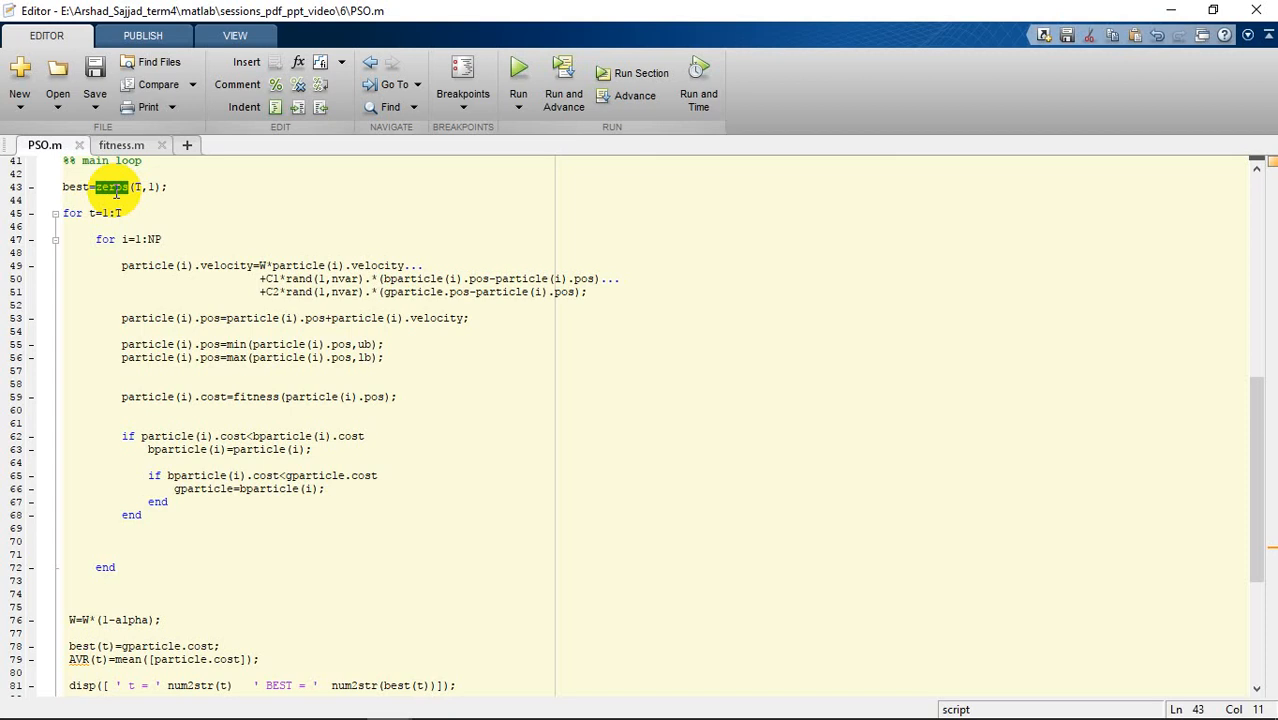
click(76, 187)
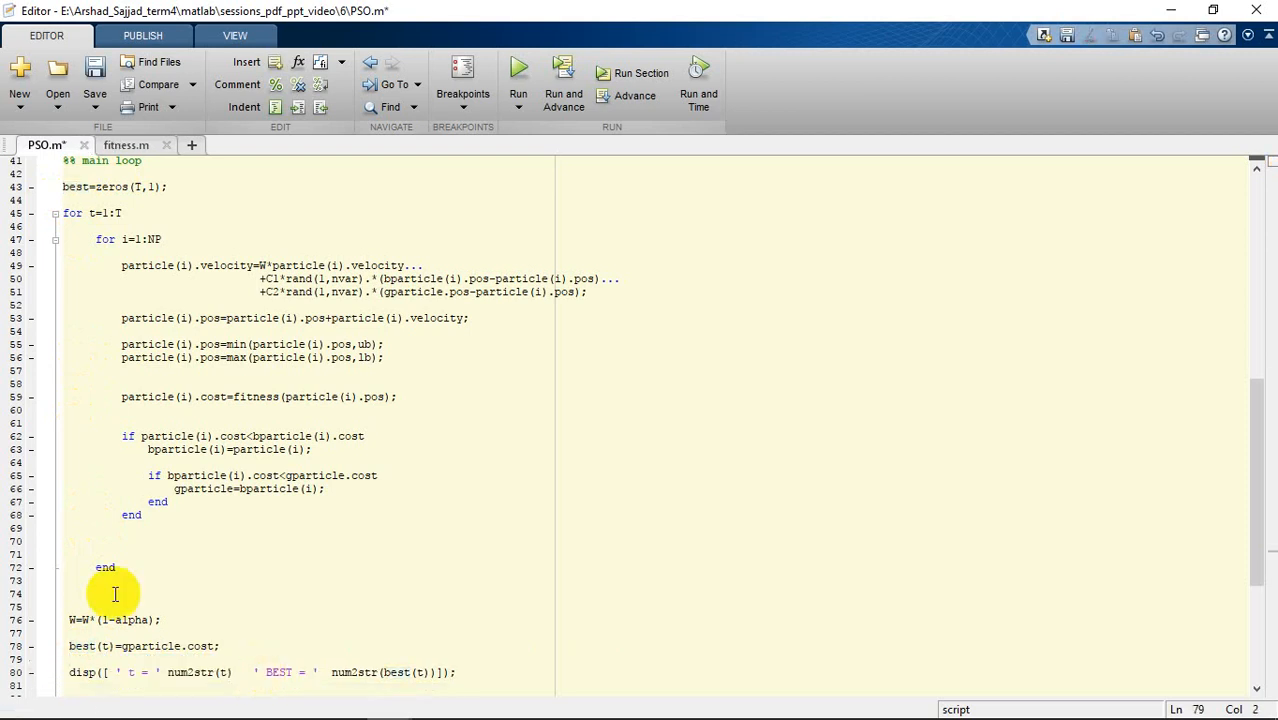
mouse_move(106, 645)
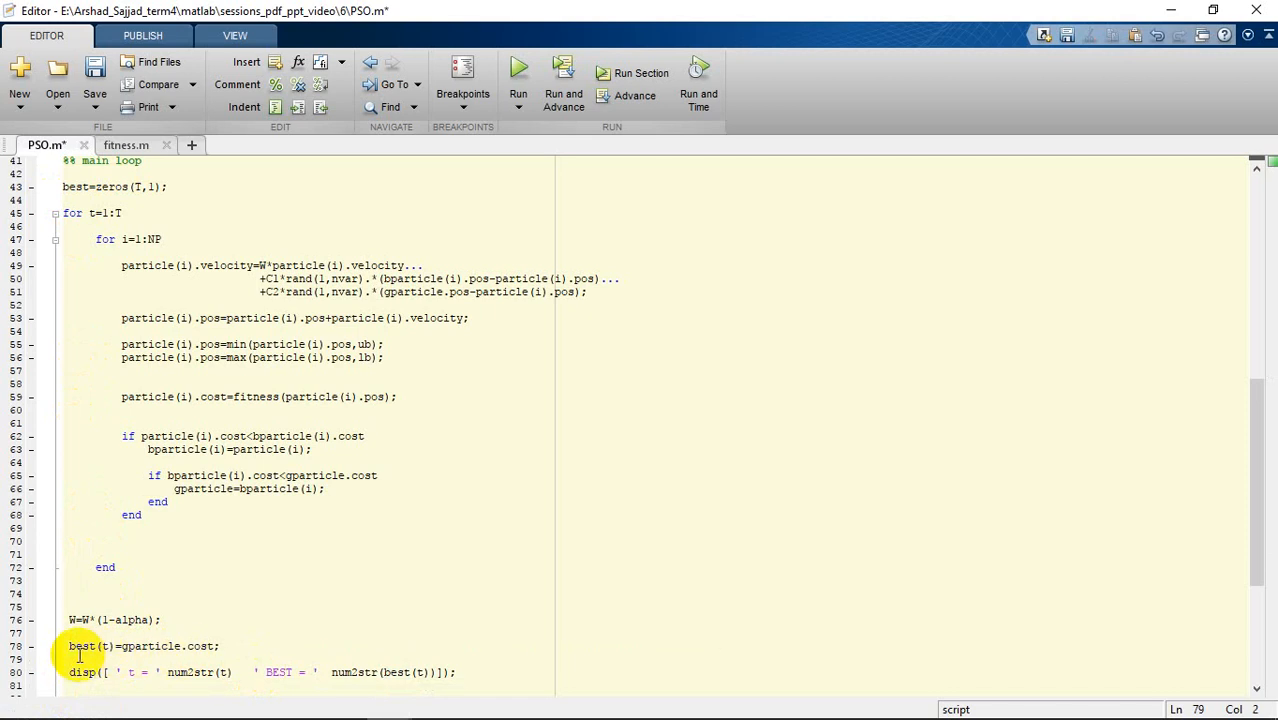
double_click(82, 645)
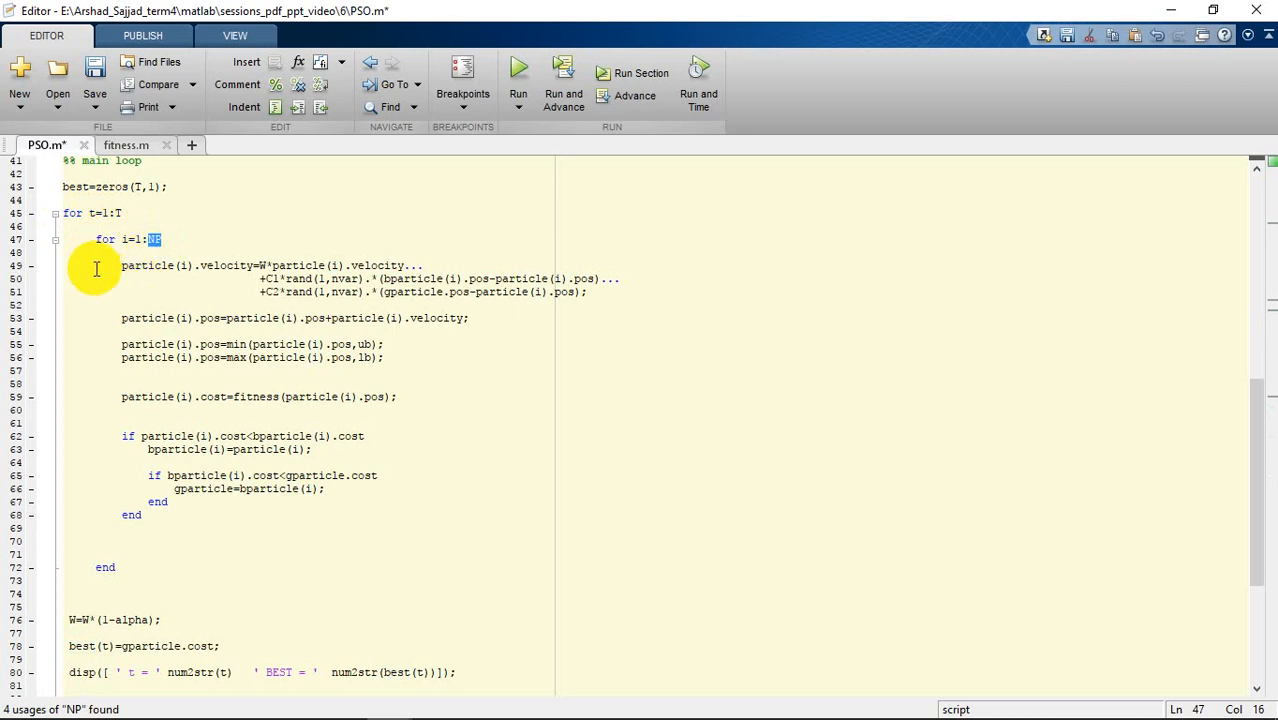
mouse_move(129, 282)
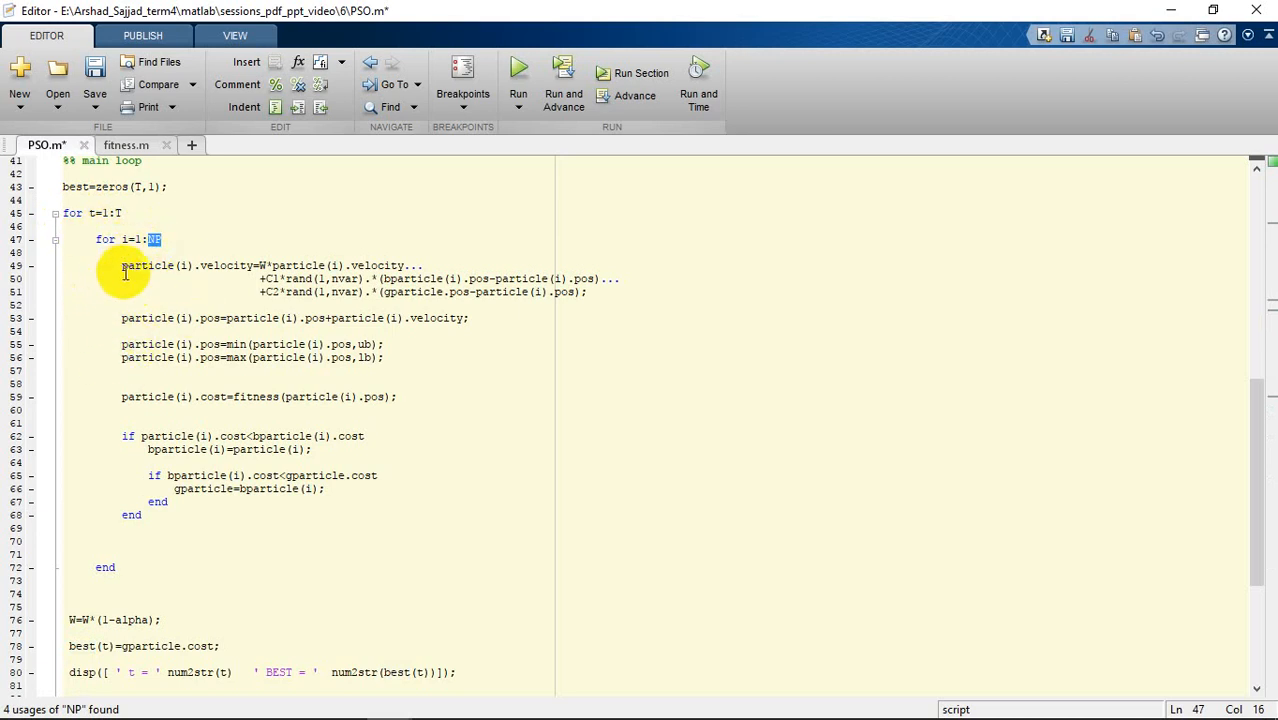
drag(122, 265, 280, 291)
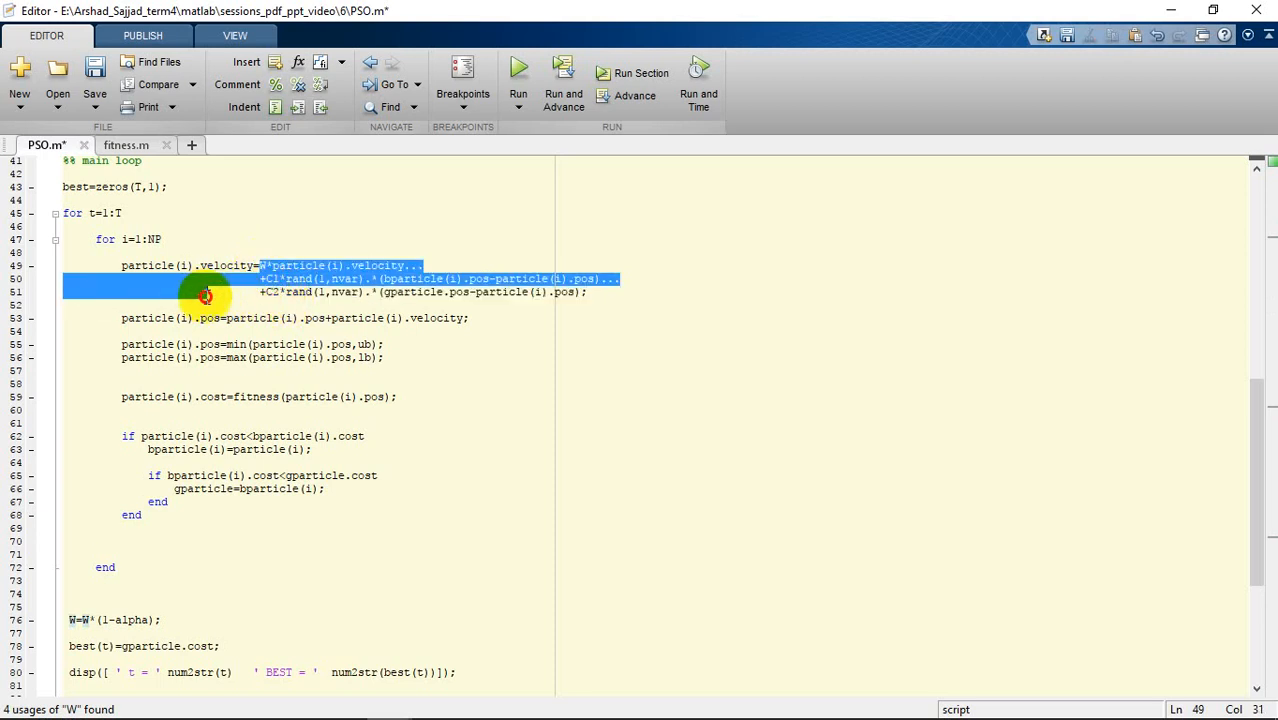
click(252, 291)
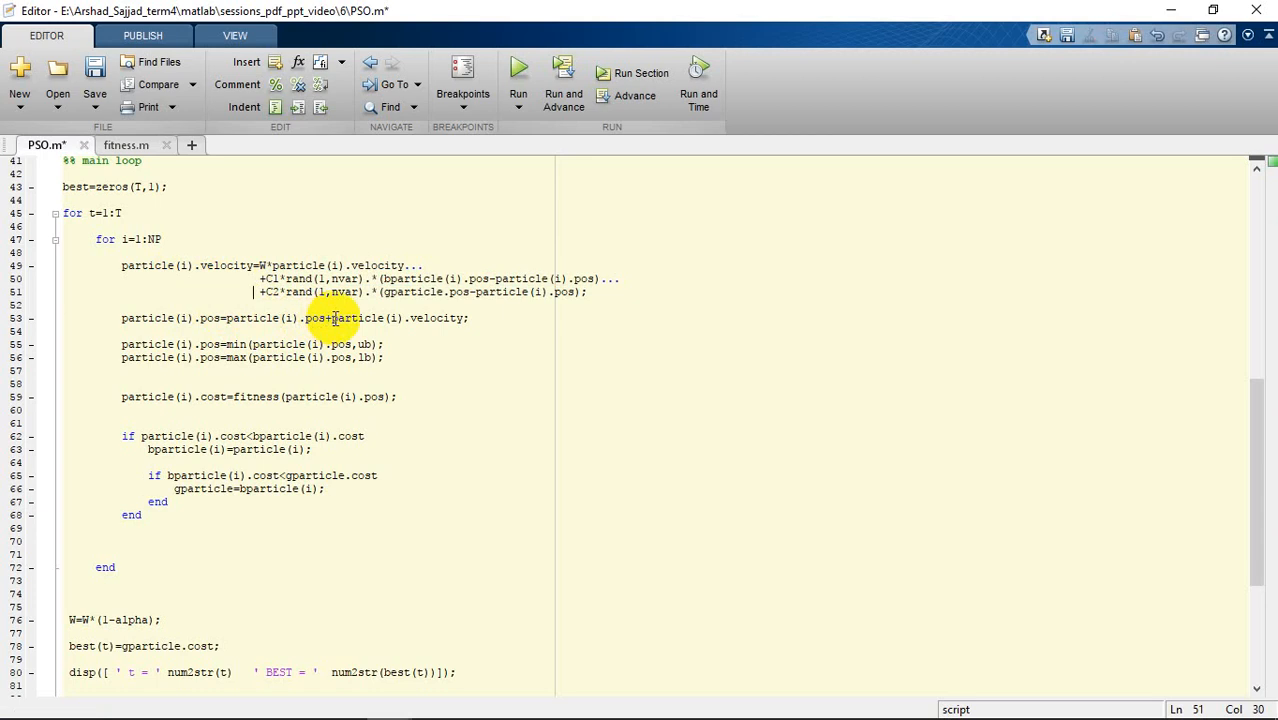
double_click(315, 318)
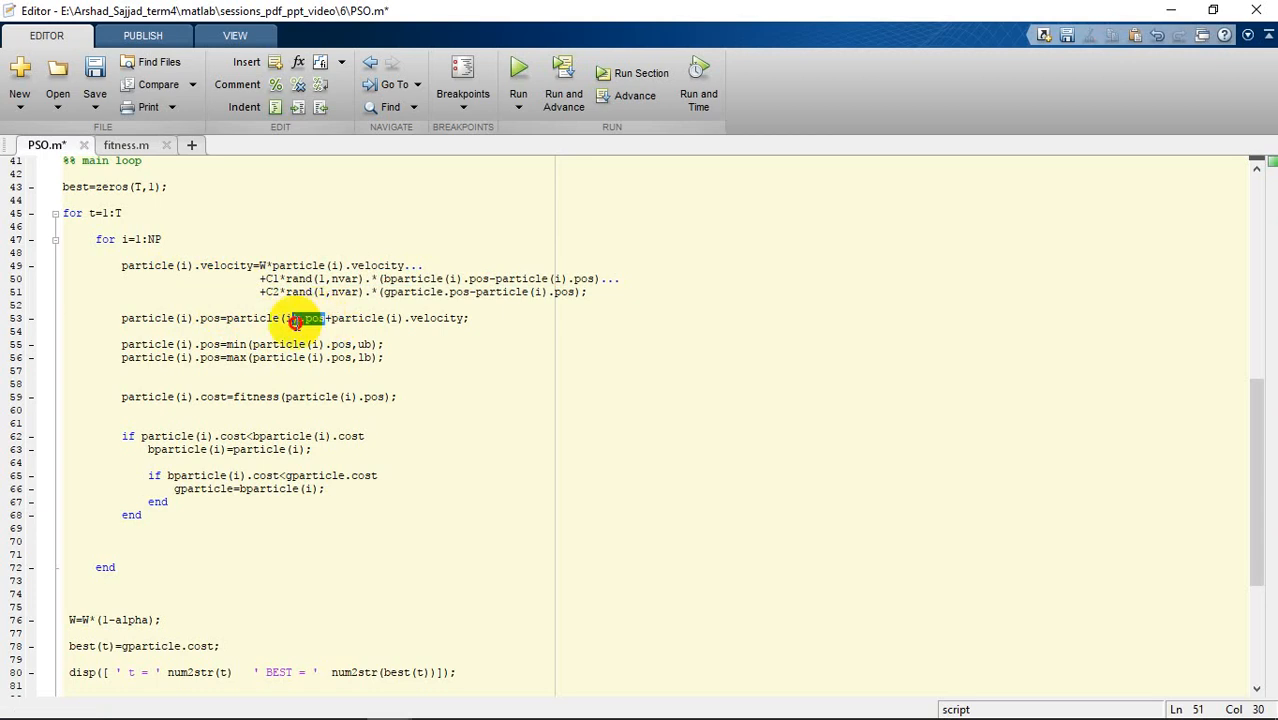
double_click(275, 318)
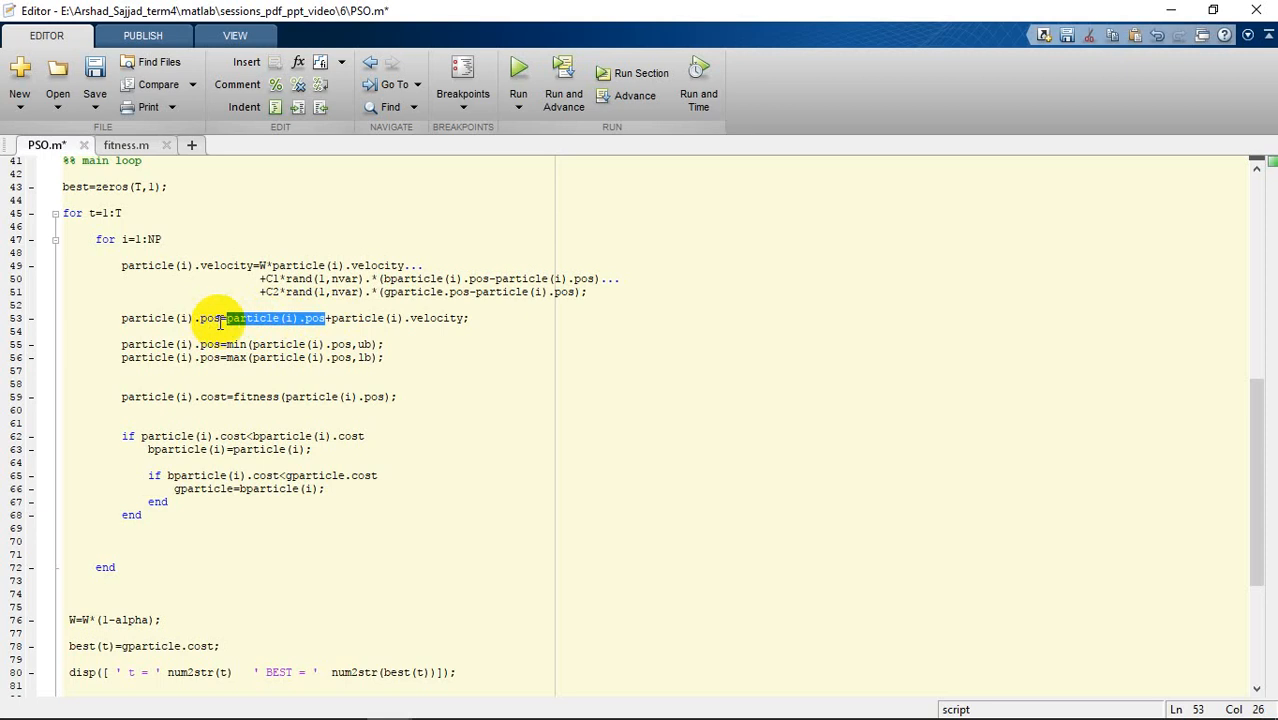
click(220, 318)
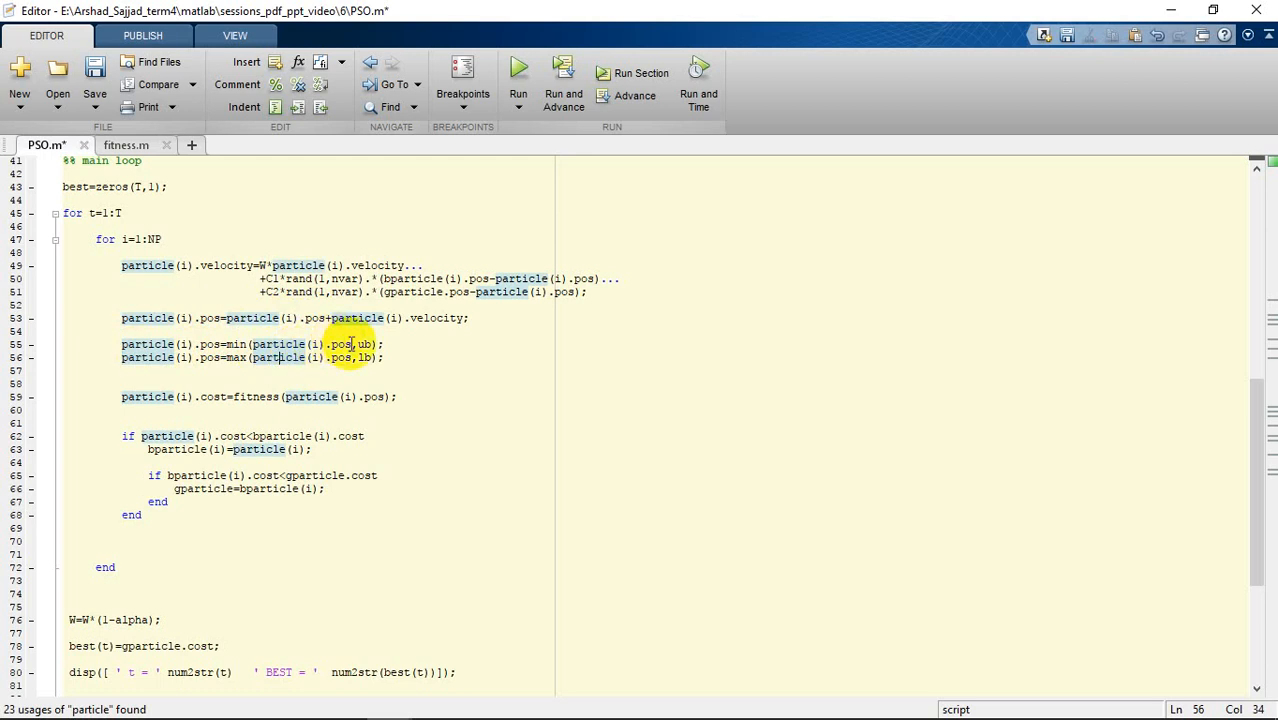
double_click(366, 344)
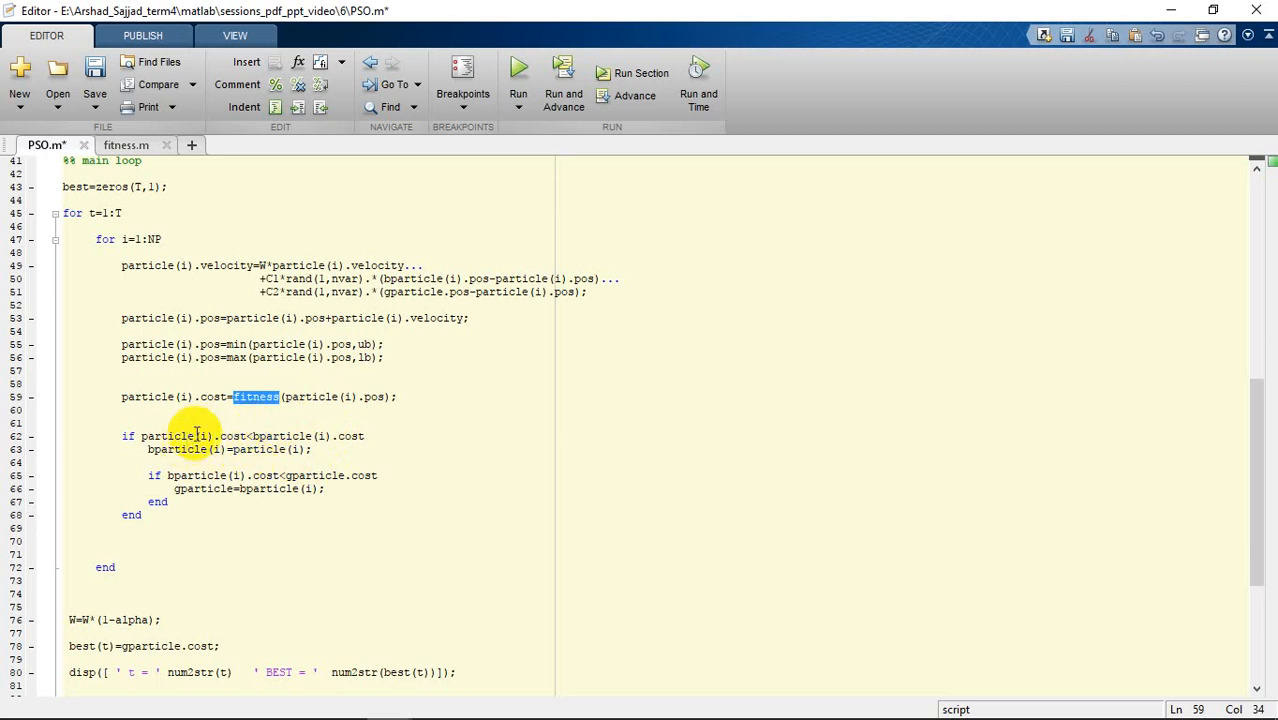
mouse_move(295, 428)
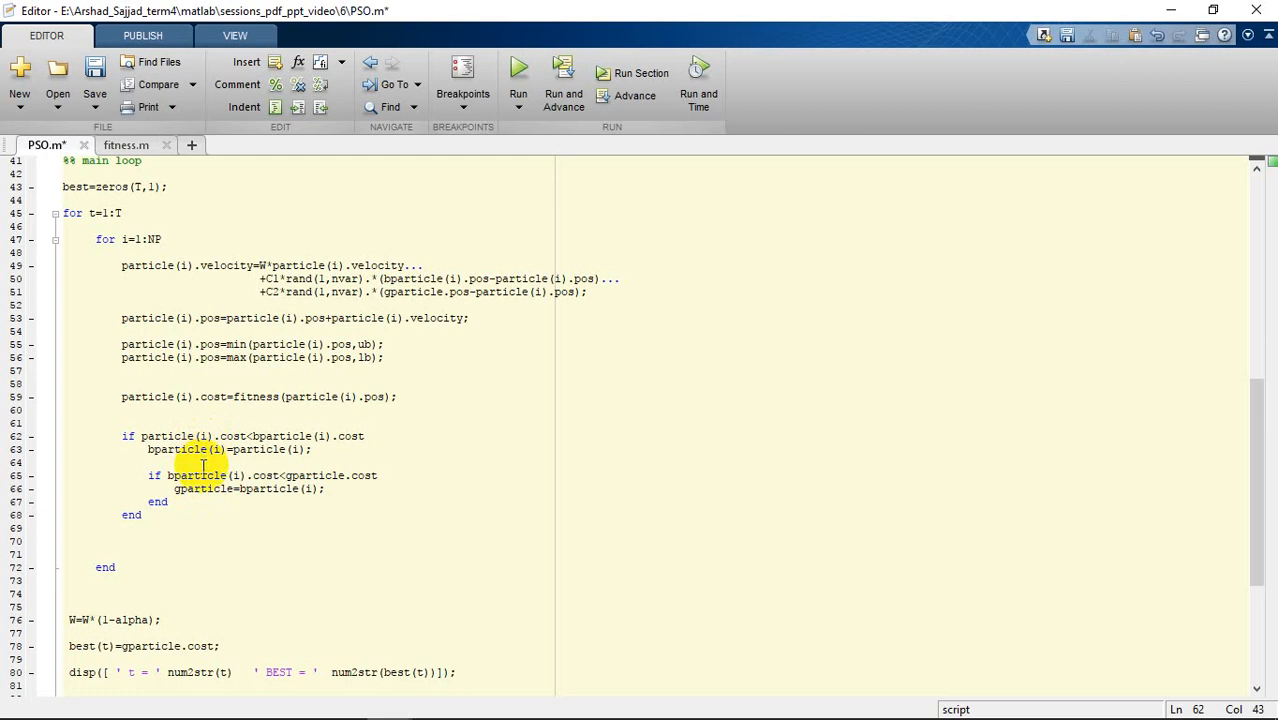
click(148, 462)
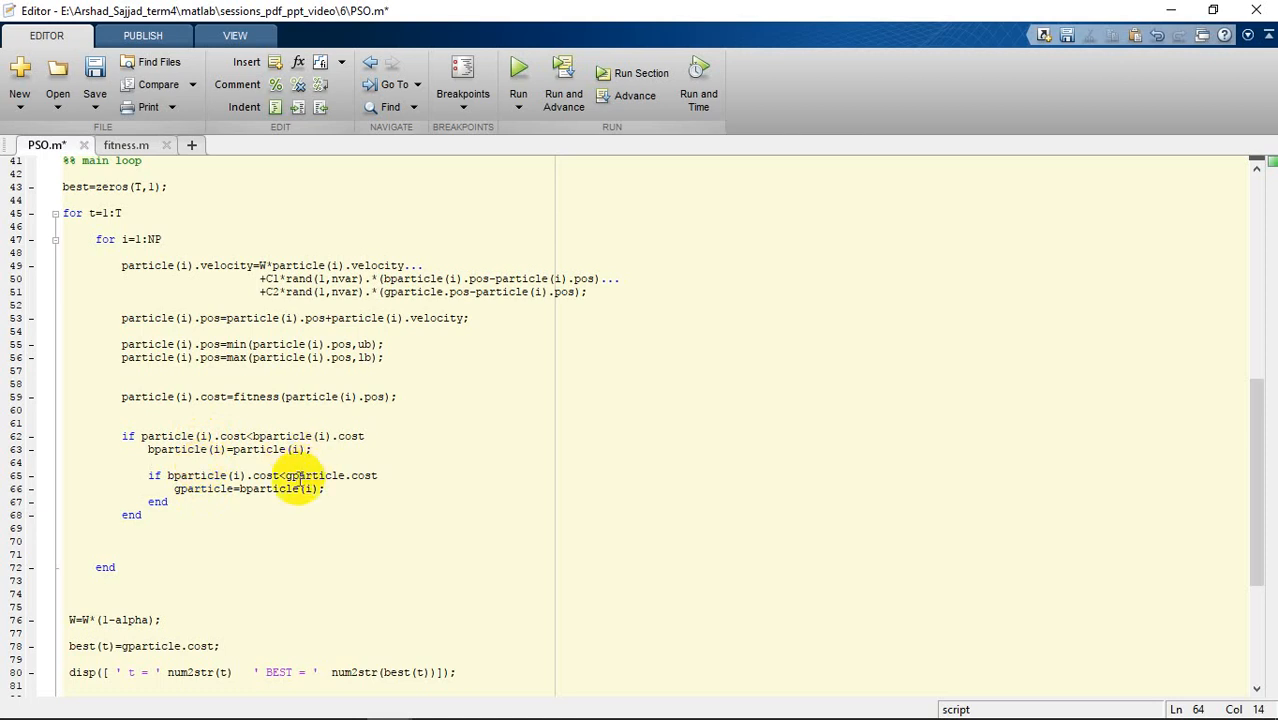
double_click(313, 475)
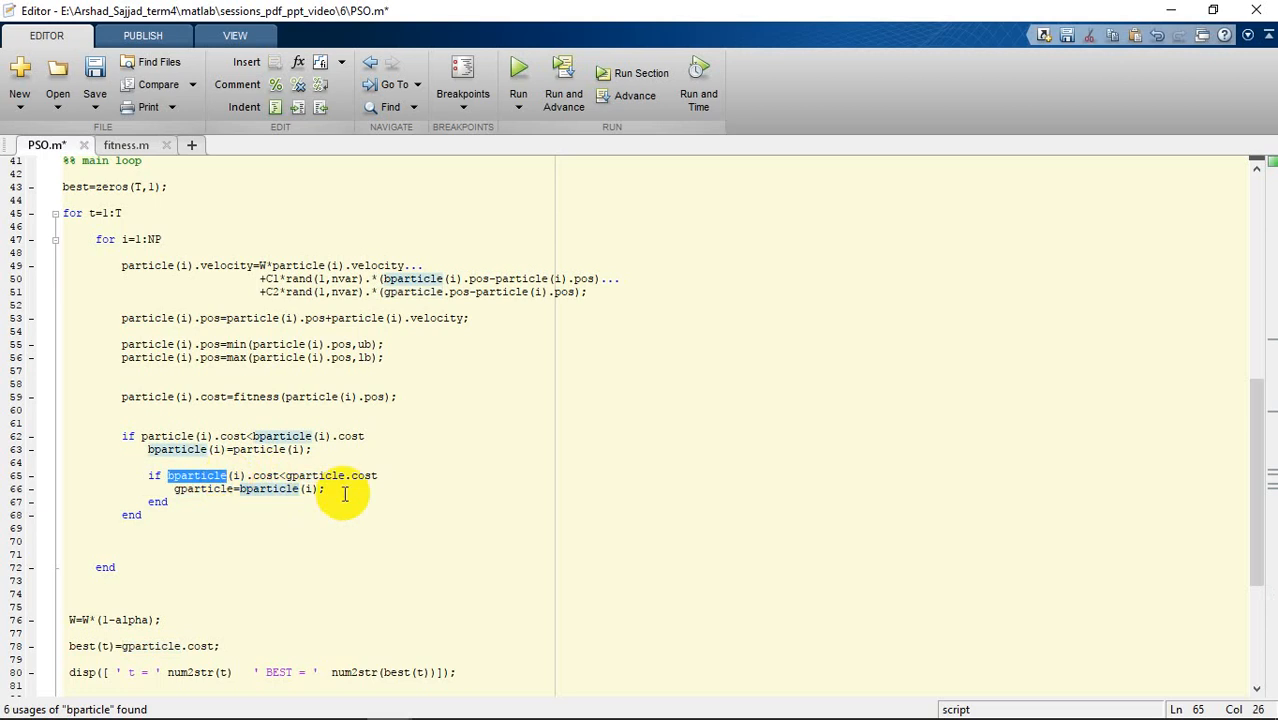
mouse_move(353, 477)
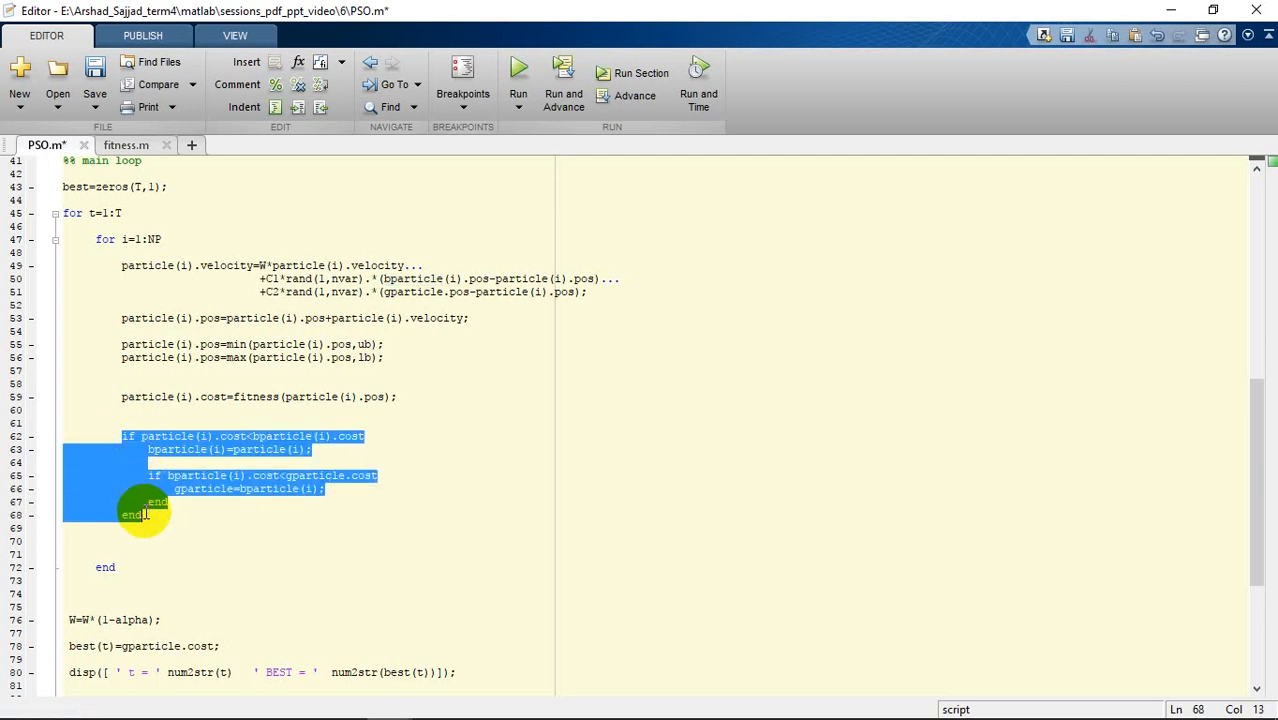
click(124, 435)
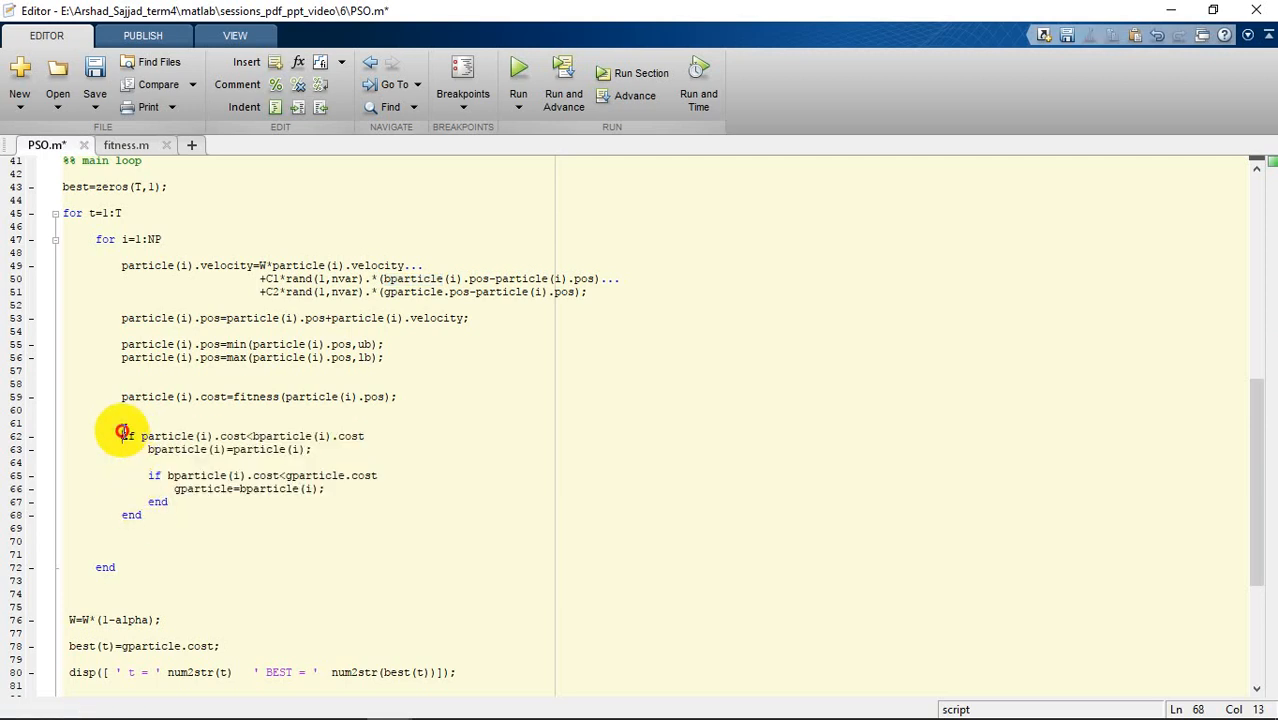
drag(122, 435, 142, 514)
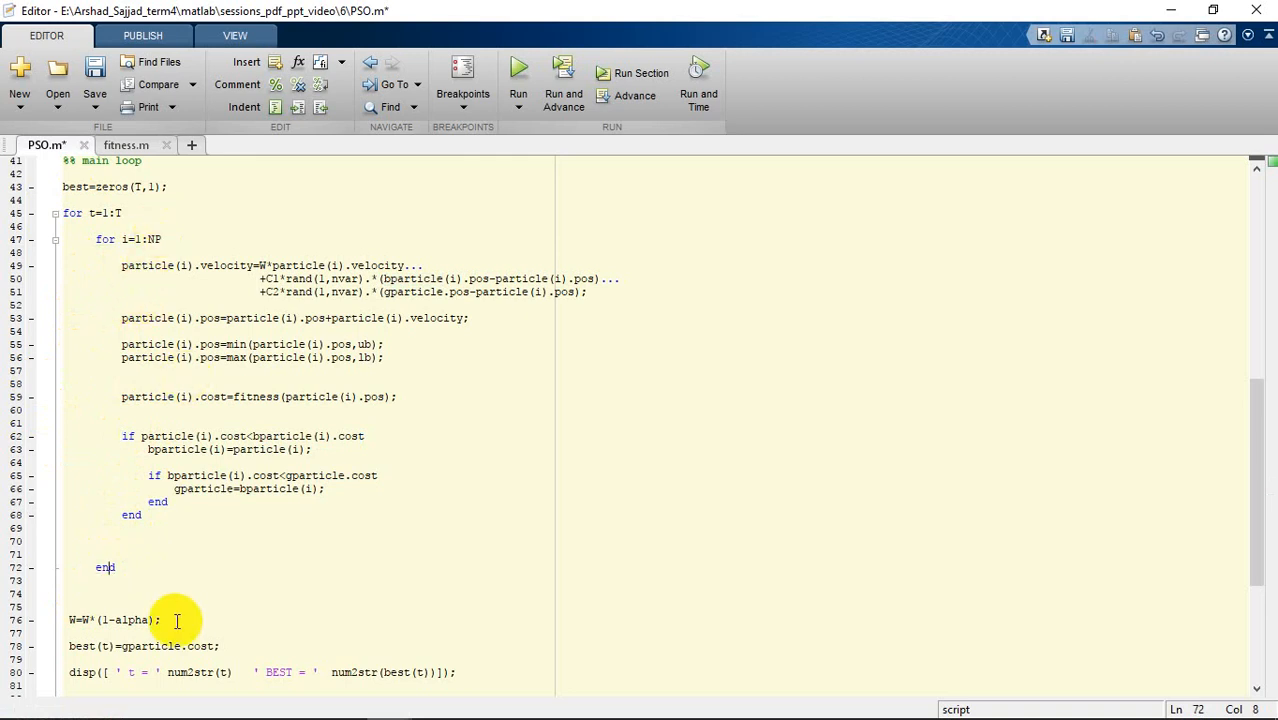
click(95, 593)
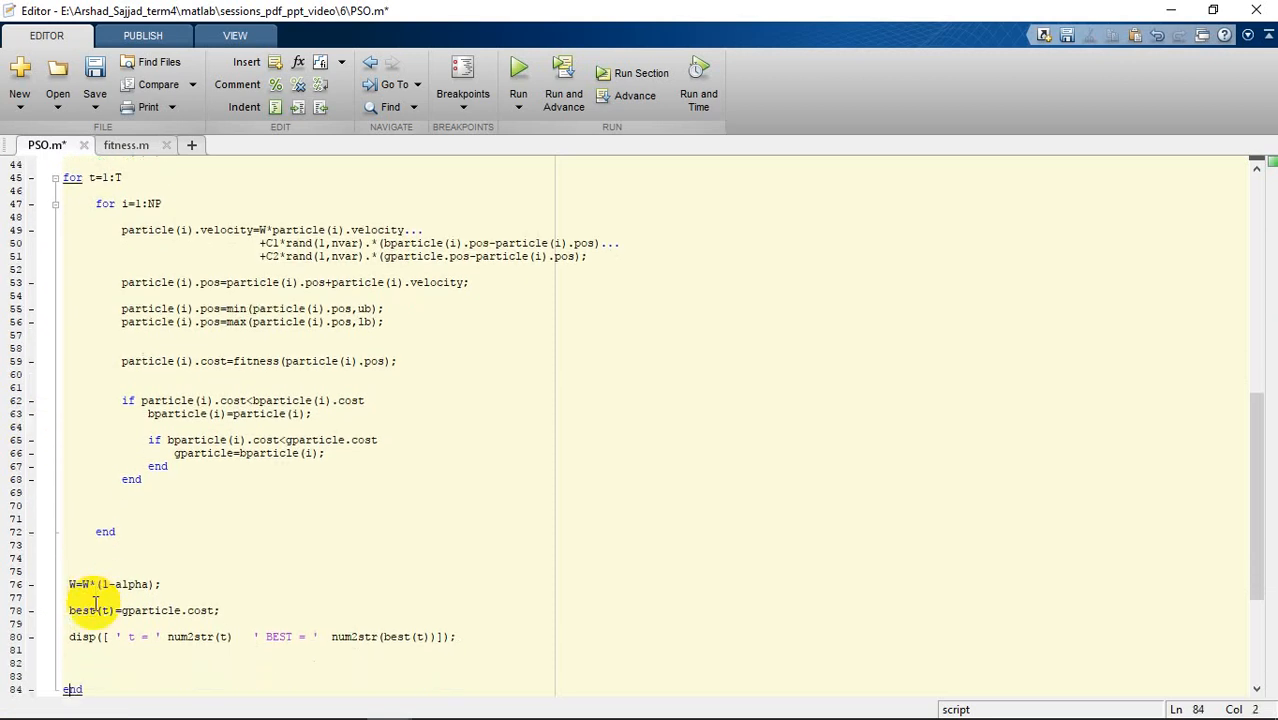
double_click(131, 584)
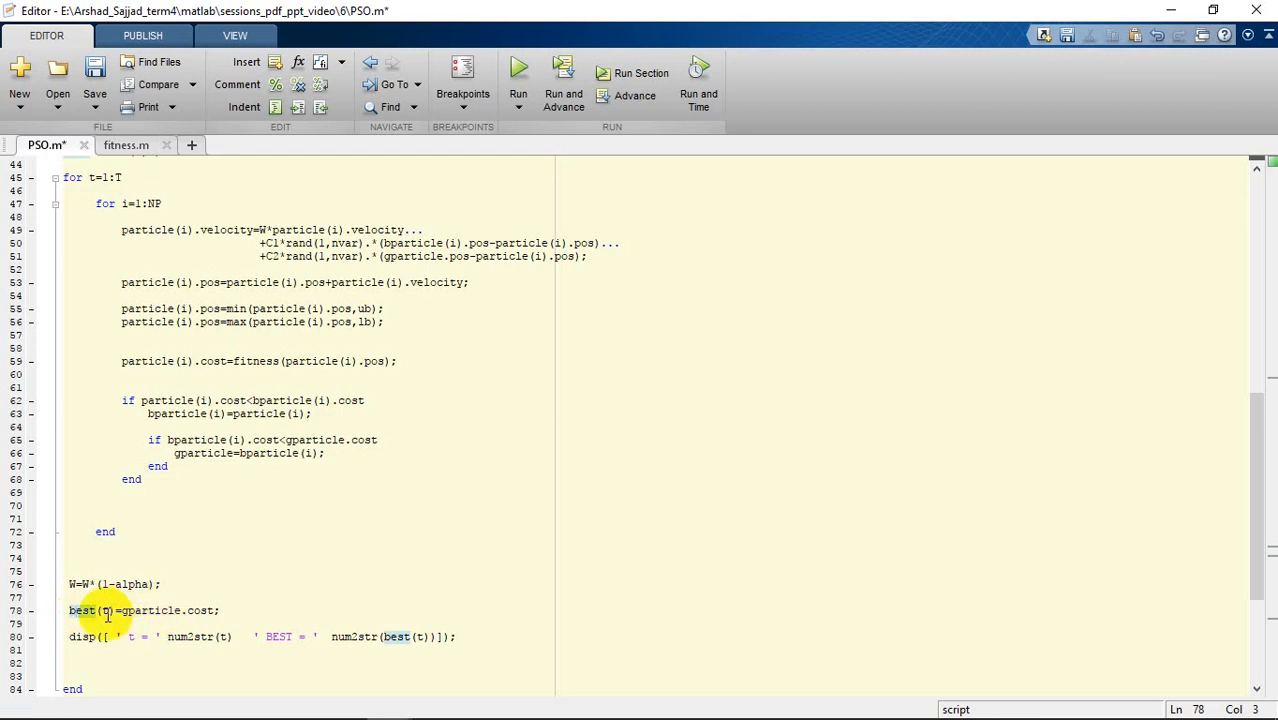
click(130, 636)
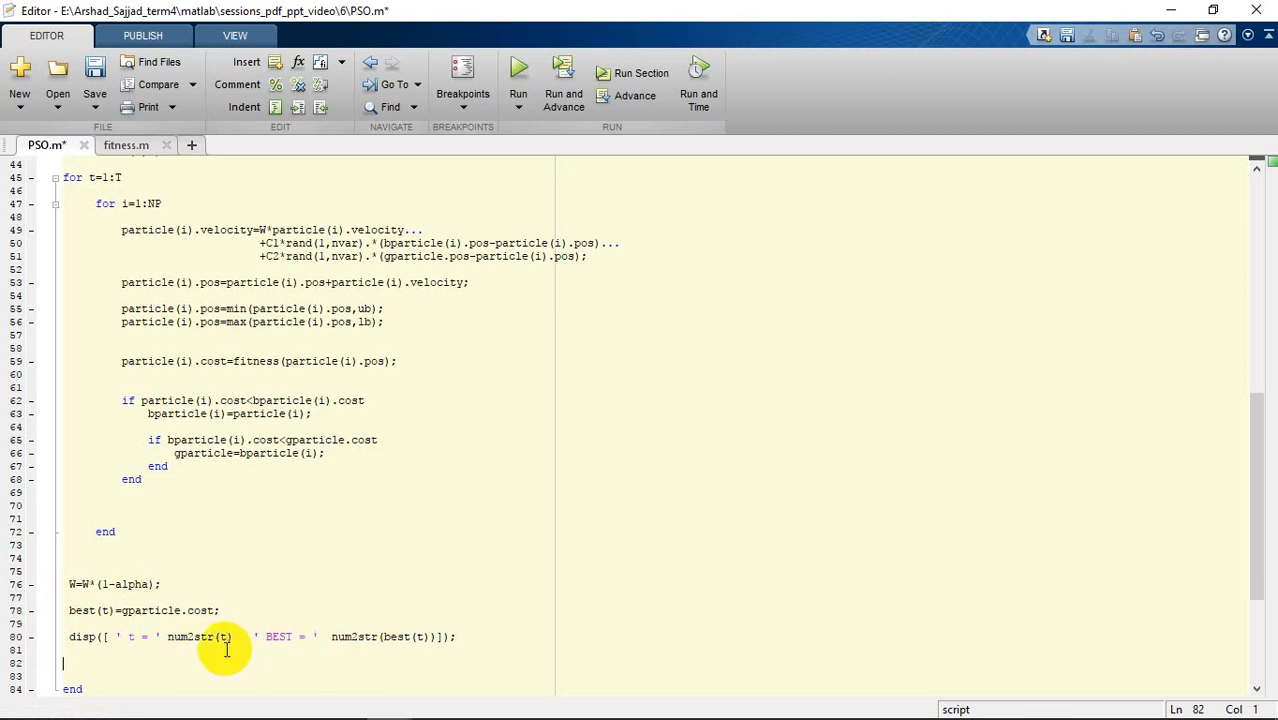
double_click(185, 636)
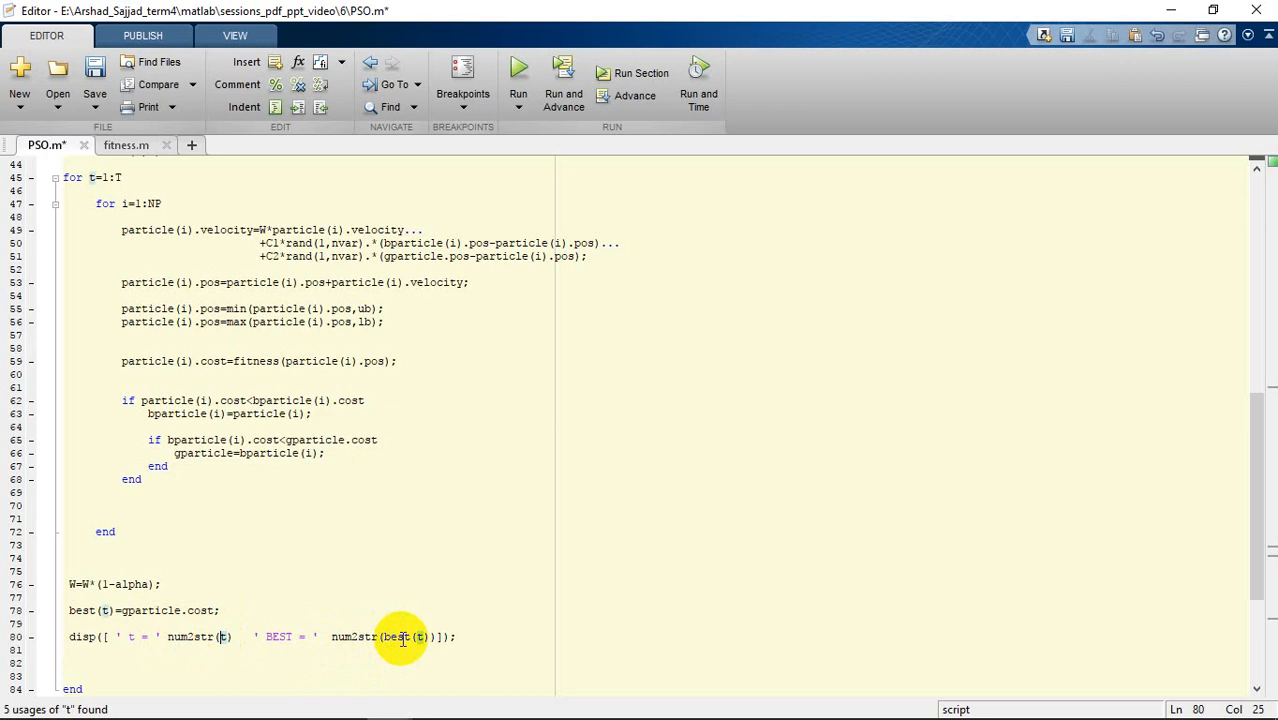
double_click(397, 636)
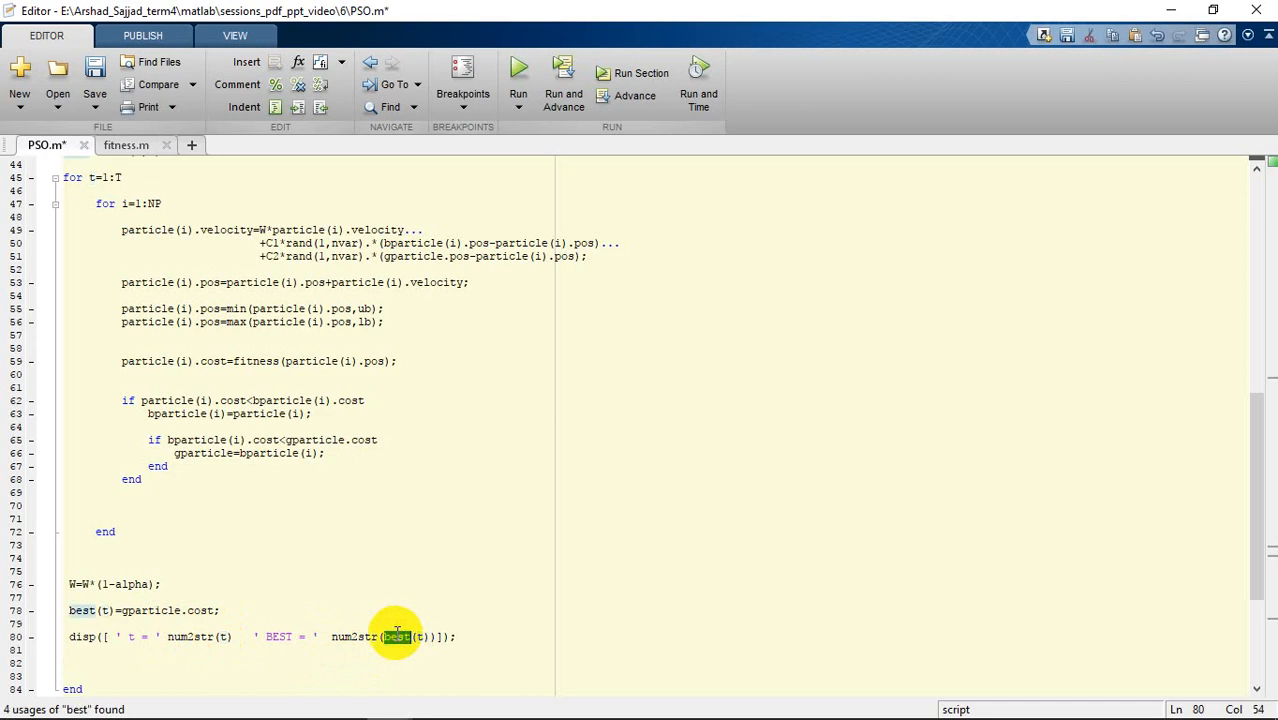
scroll(down, 3)
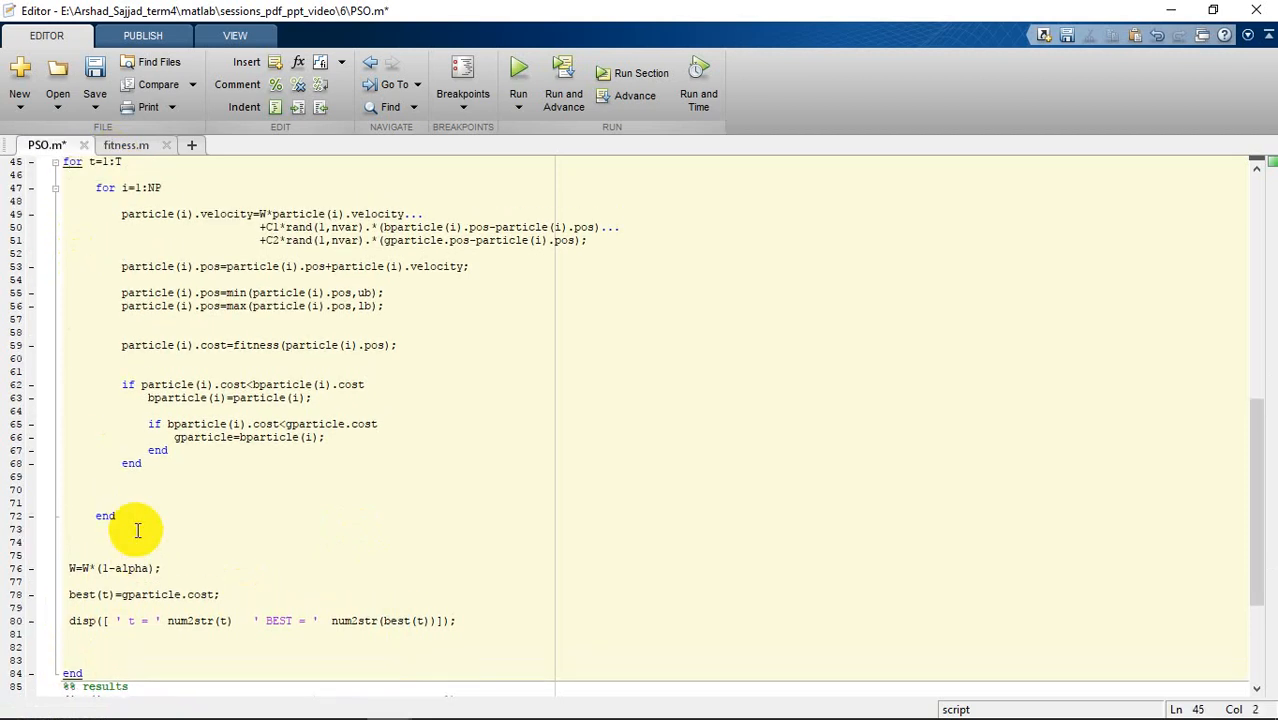
mouse_move(250, 448)
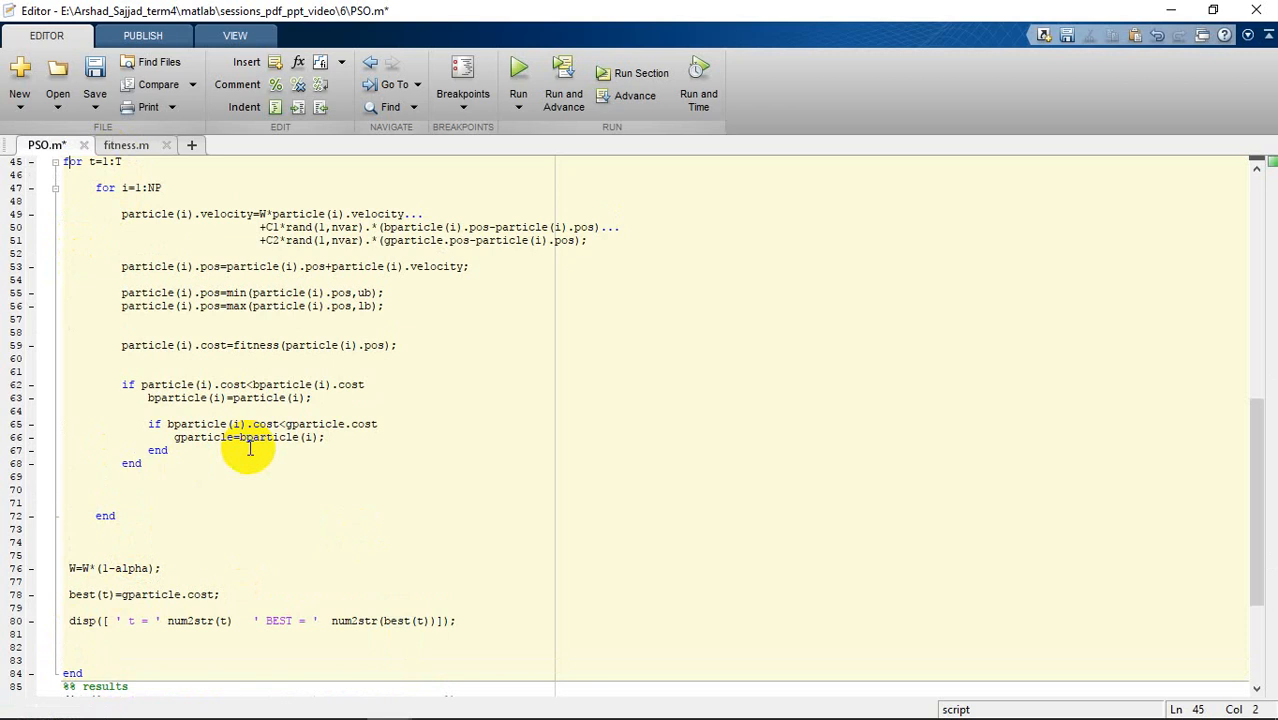